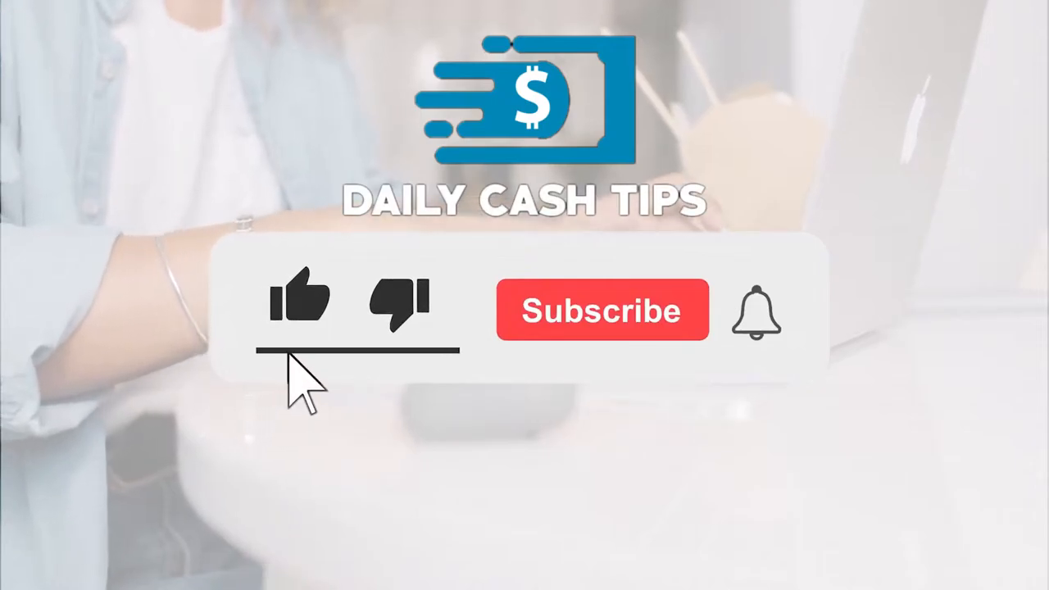
Animate the like turning blue, the Subscribe button to Subscribed, and the bell ringing
left_click(301, 297)
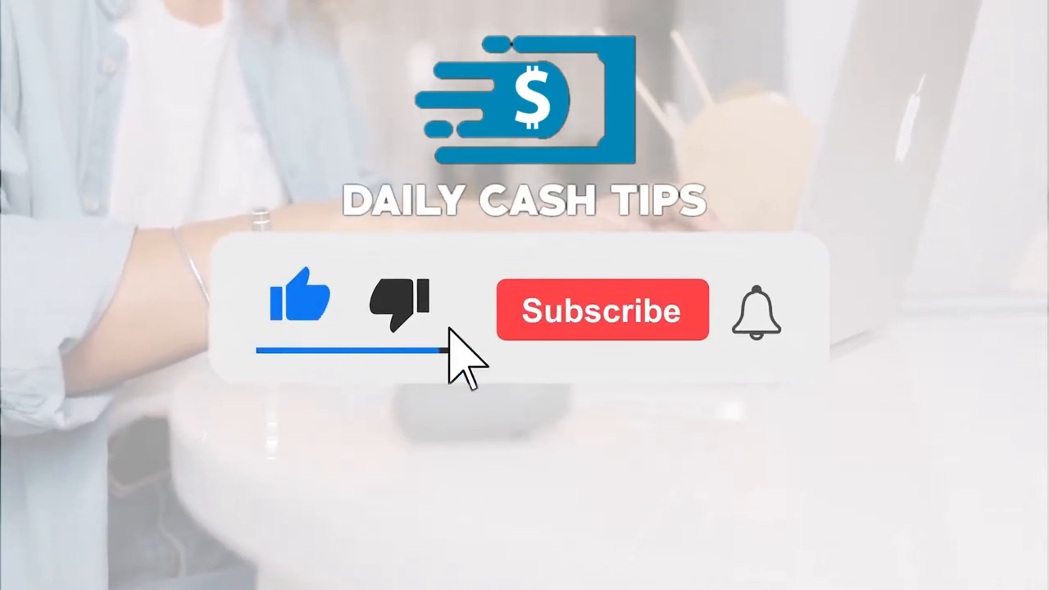
left_click(603, 309)
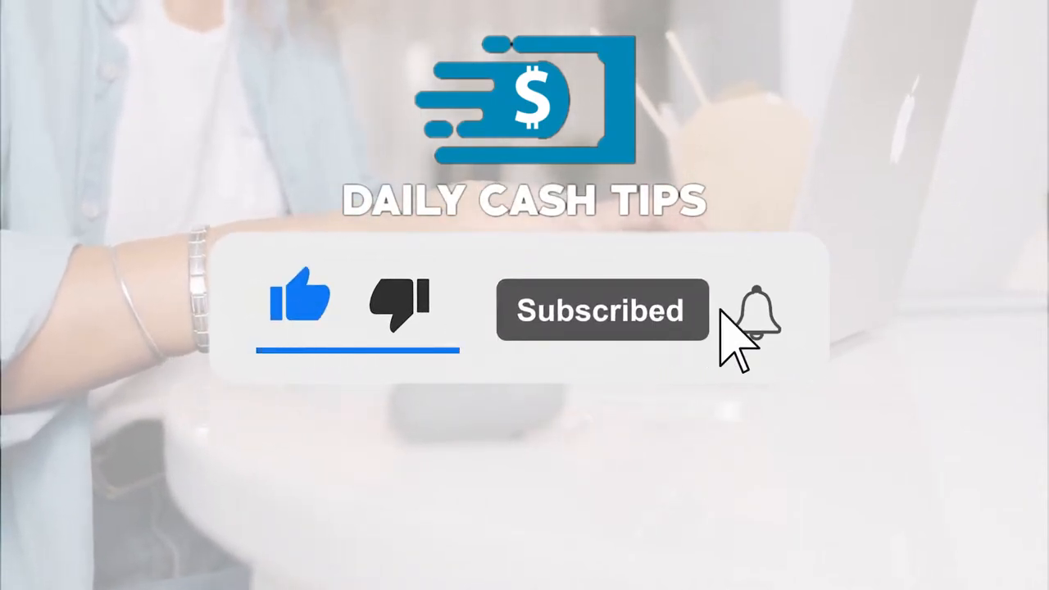
left_click(752, 310)
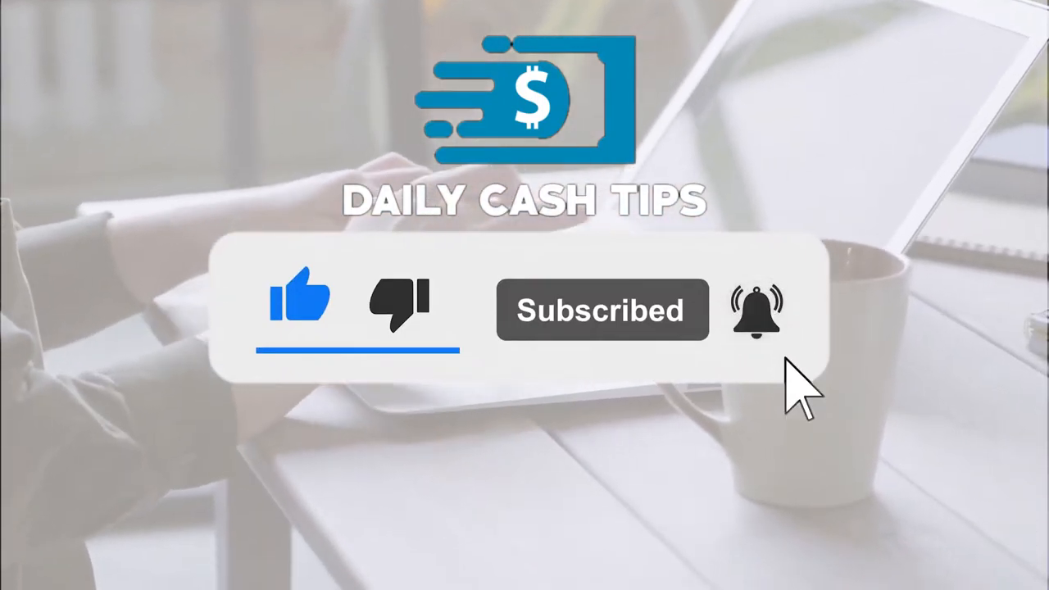